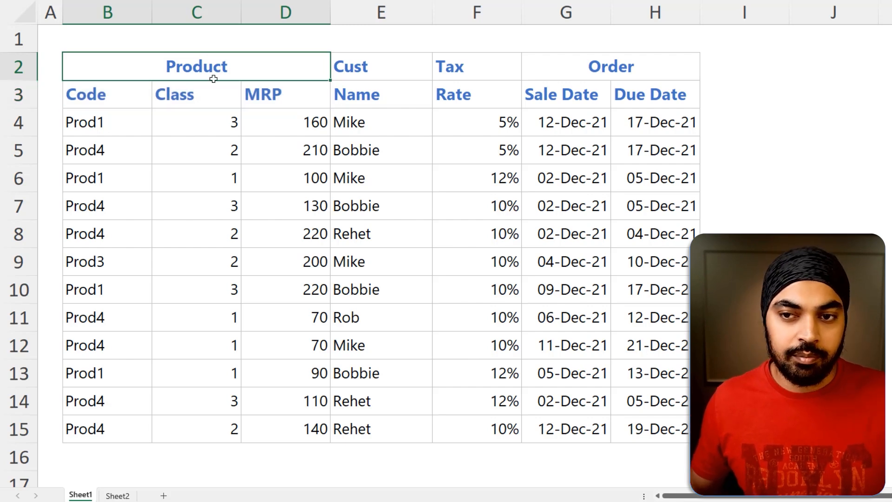
pyautogui.click(196, 95)
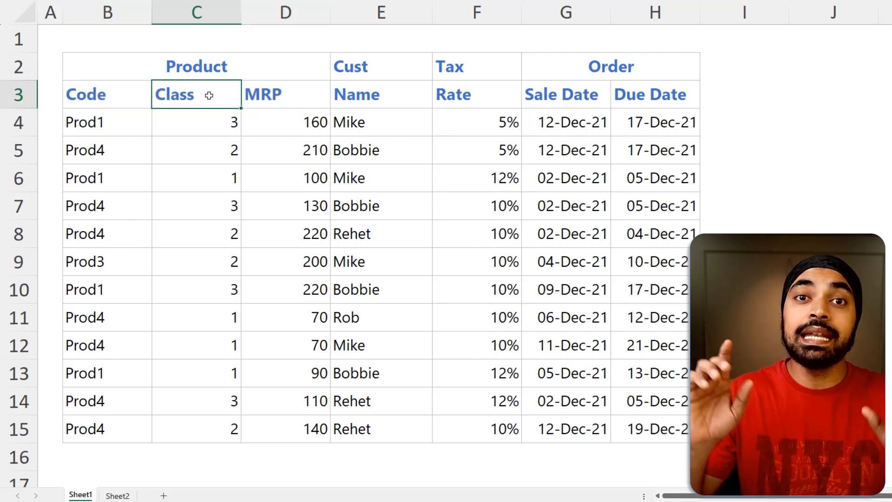